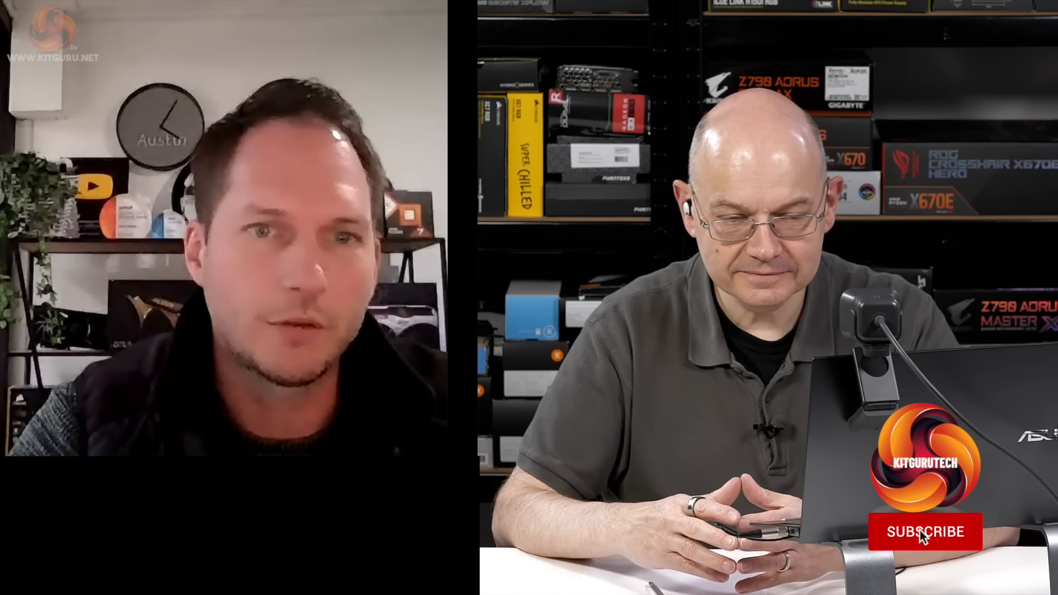
{"action": "left_click", "coordinate": [924, 536]}
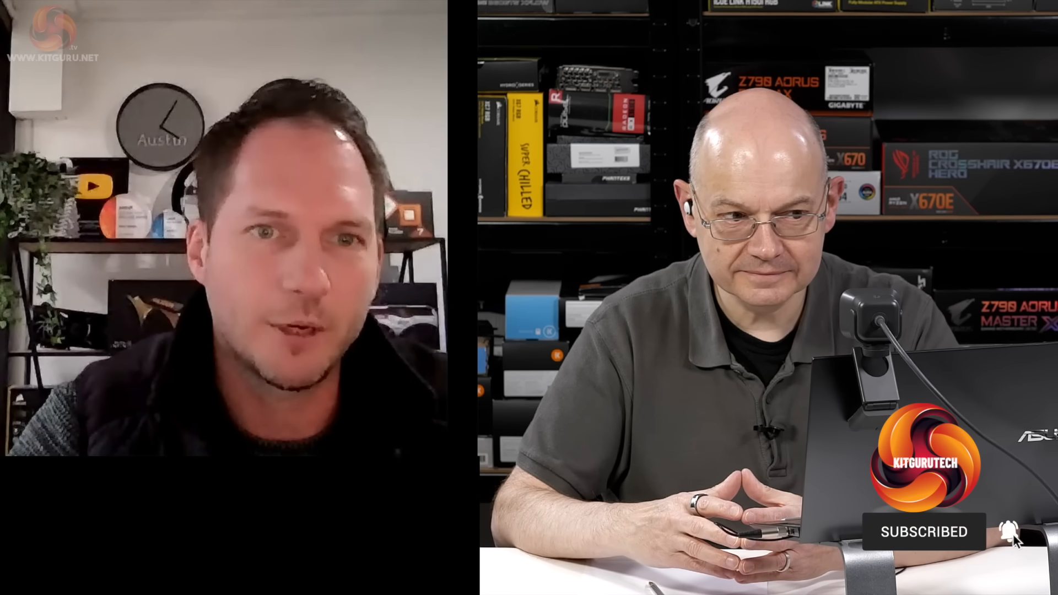